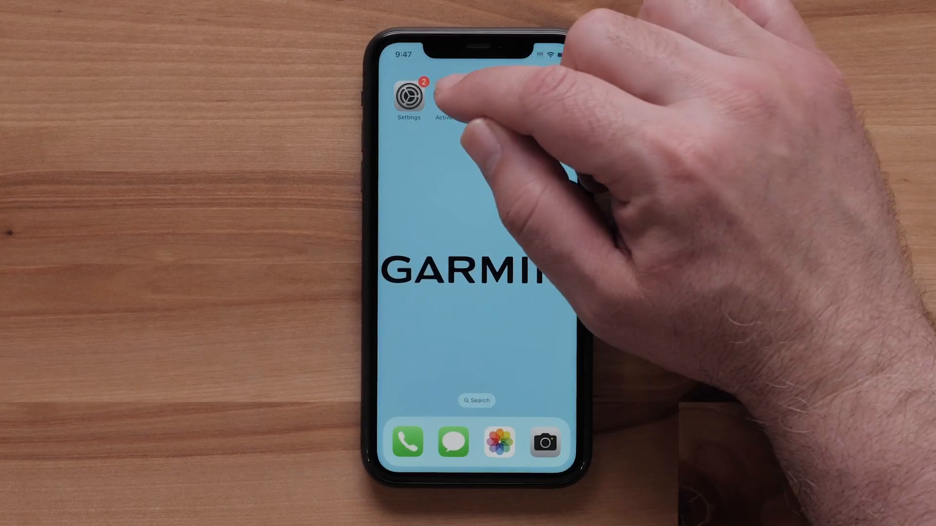
# Launch ActiveCaptain and switch to the chart map near Kansas City.
pyautogui.click(445, 99)
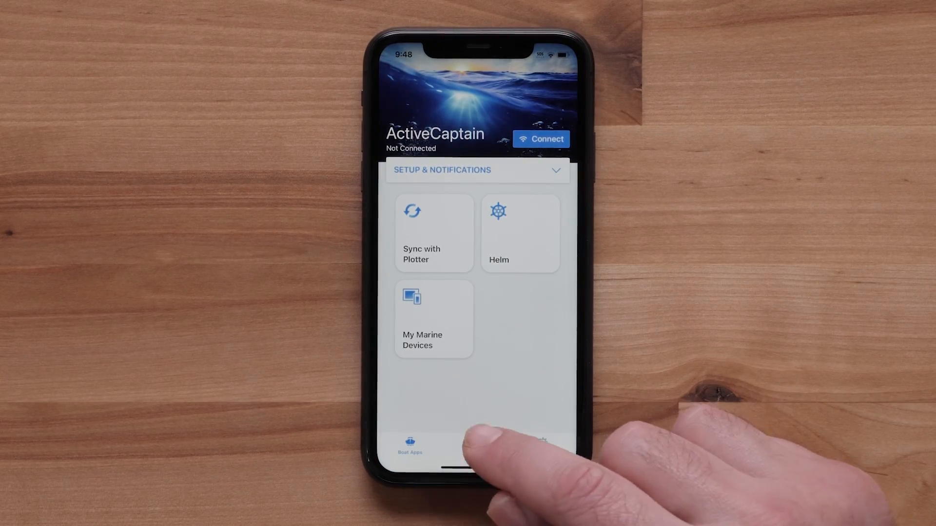
pyautogui.click(476, 444)
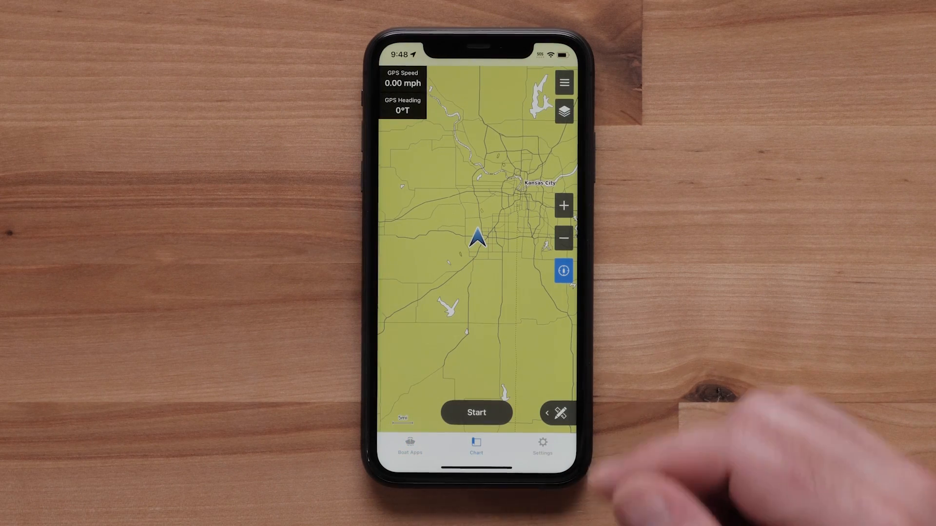
# Open Chart Settings from the chart's options menu.
pyautogui.click(563, 83)
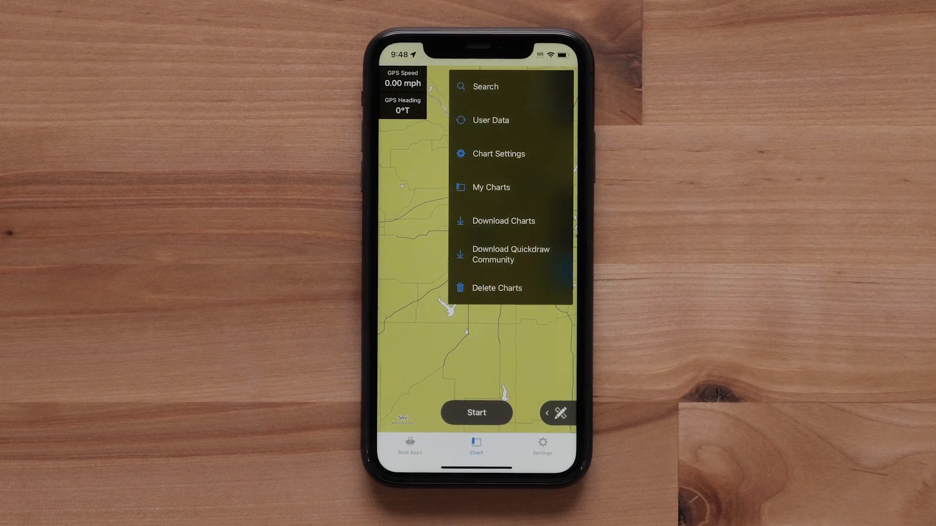
pyautogui.click(498, 154)
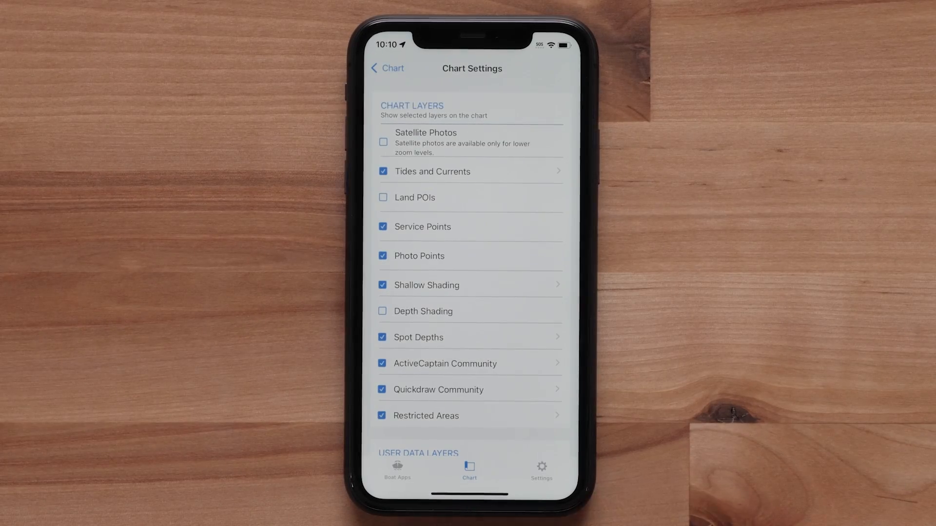
# Scroll to User Data Layers and uncheck the Waypoints layer.
pyautogui.scroll(-3)
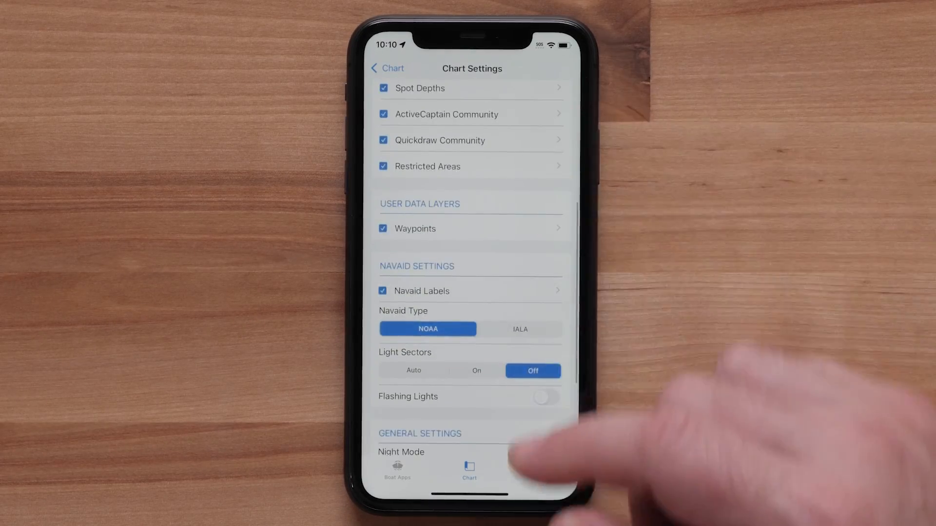
pyautogui.click(383, 228)
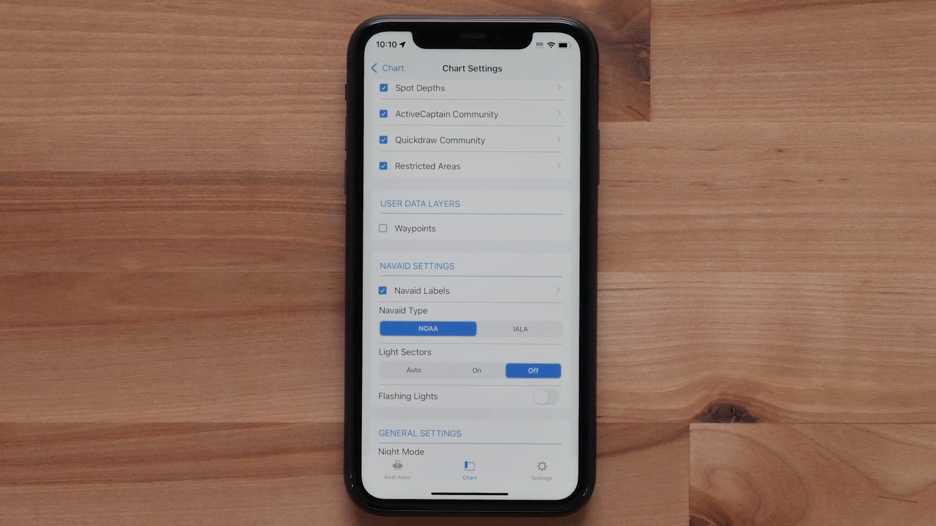
pyautogui.click(383, 228)
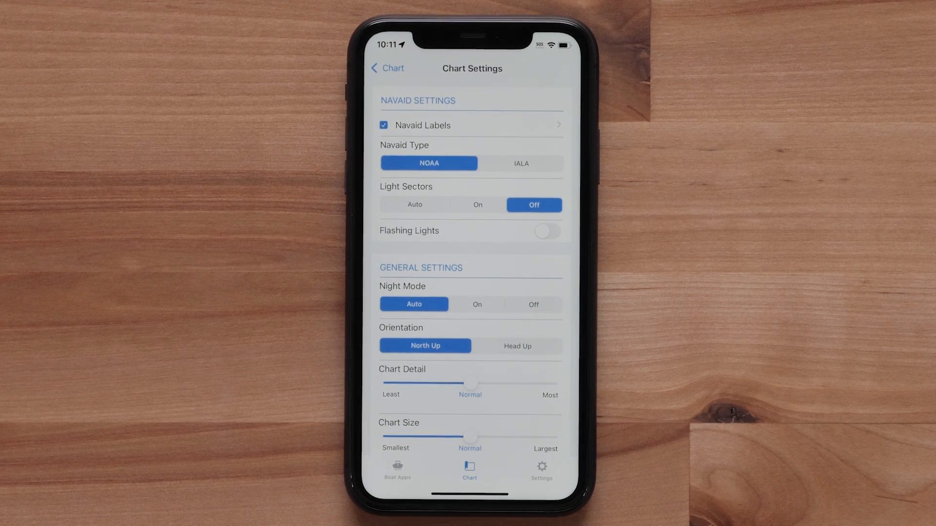
# Set Navaid Light Sectors to Auto.
pyautogui.click(519, 163)
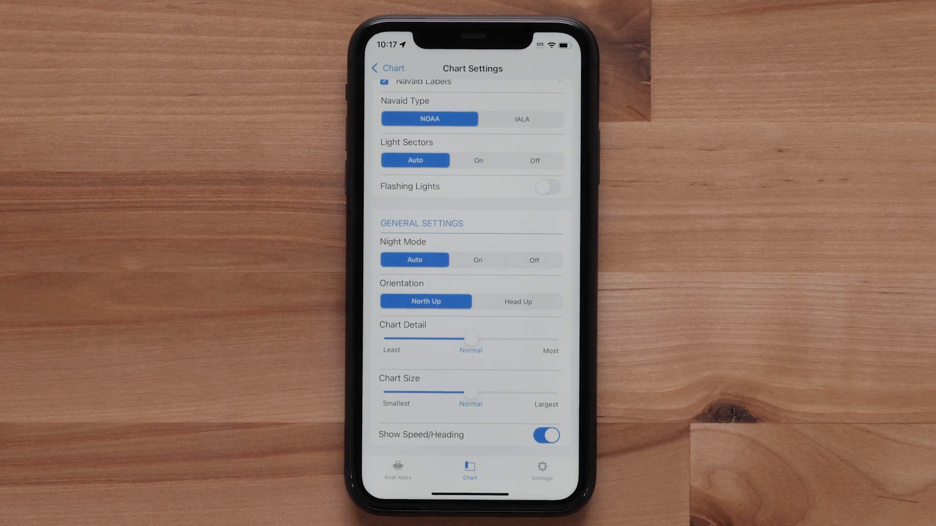
pyautogui.click(546, 187)
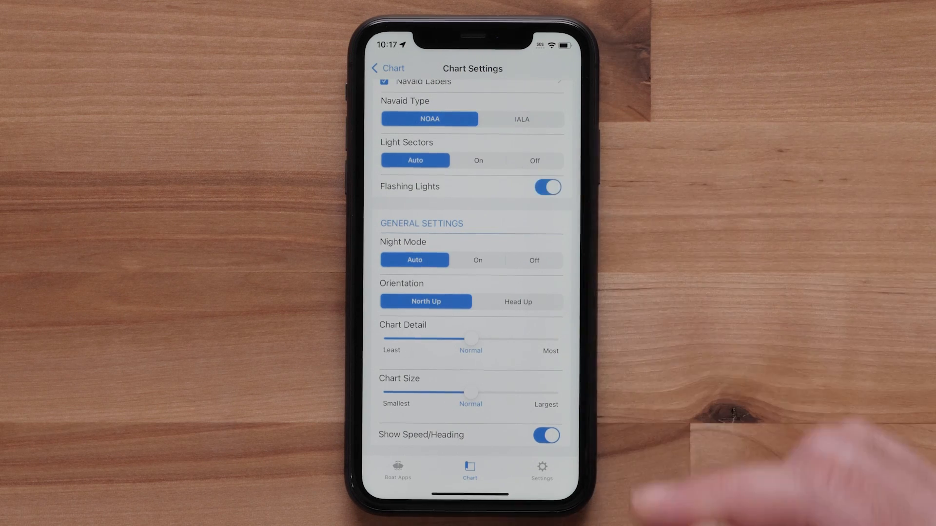
pyautogui.click(545, 187)
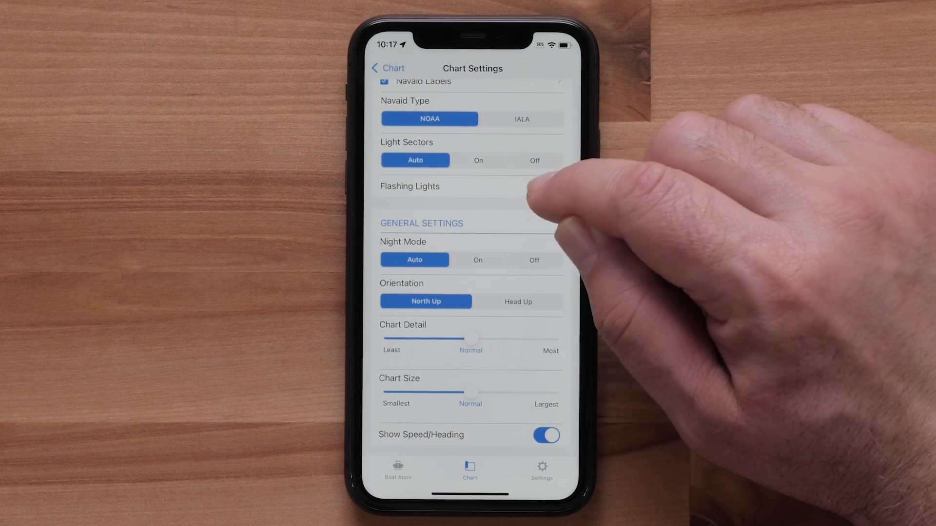
pyautogui.click(544, 186)
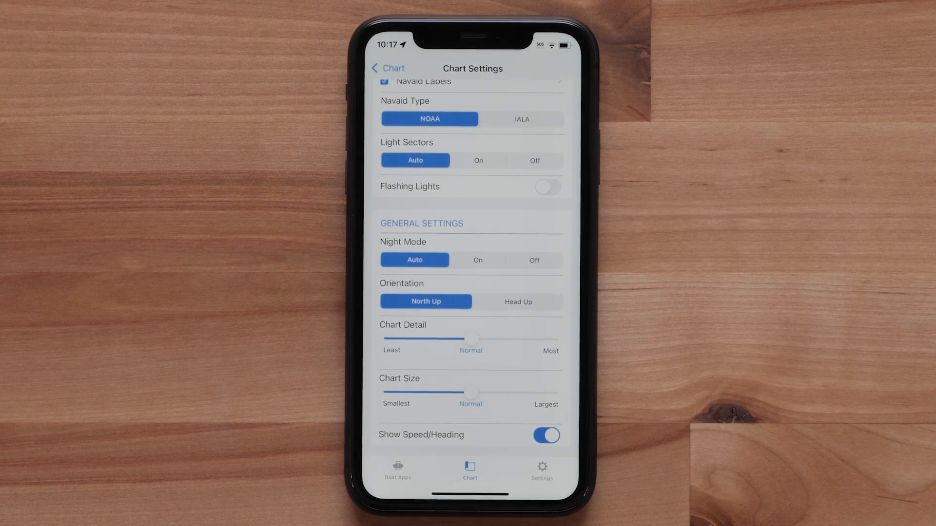
pyautogui.click(478, 260)
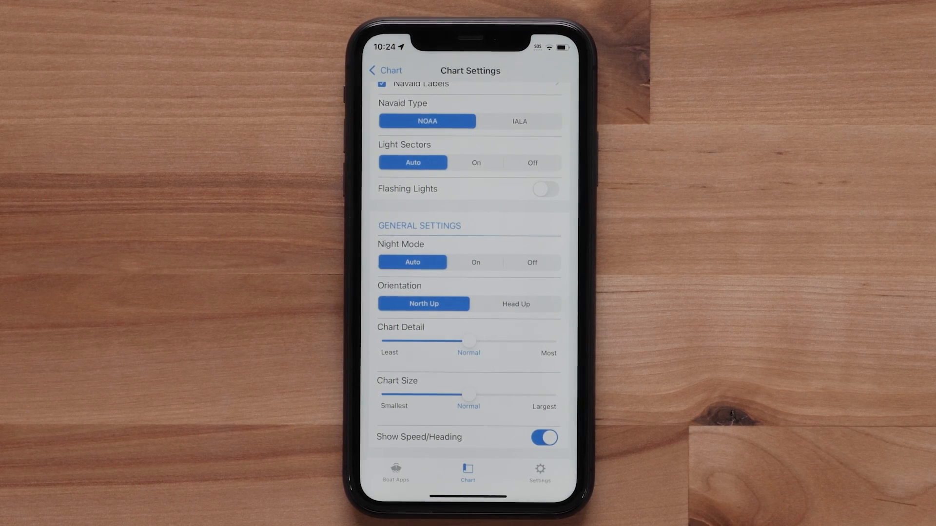
# Set orientation to Head Up and chart detail to Least.
pyautogui.click(385, 70)
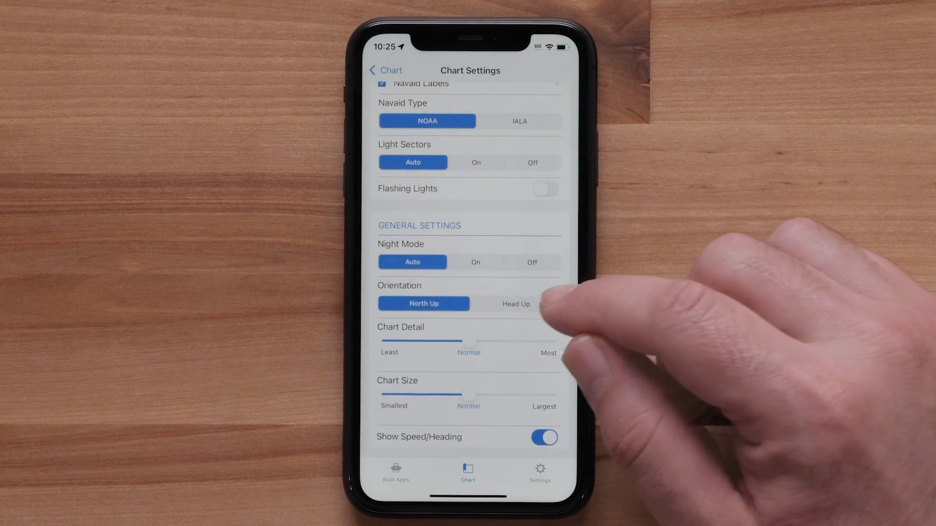
pyautogui.click(516, 304)
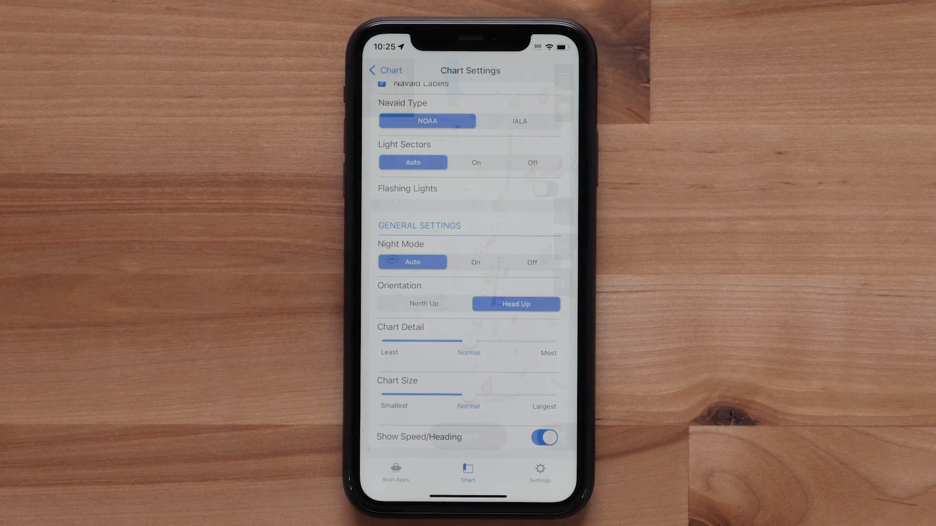
pyautogui.click(385, 70)
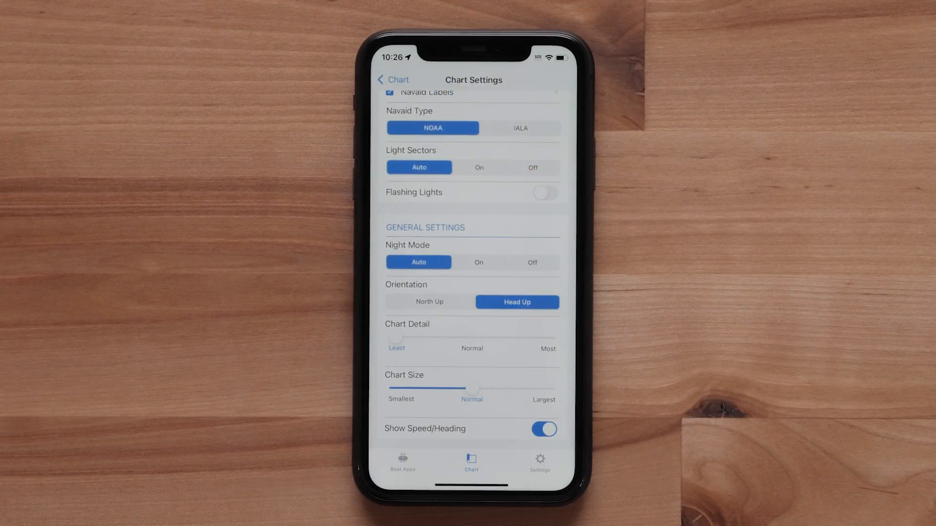
pyautogui.moveTo(395, 338); pyautogui.dragTo(537, 338)
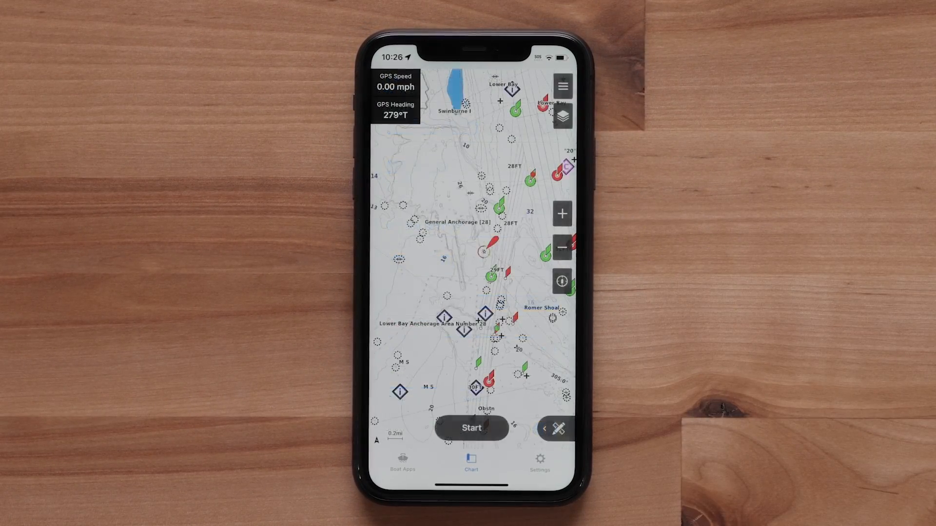
pyautogui.click(561, 116)
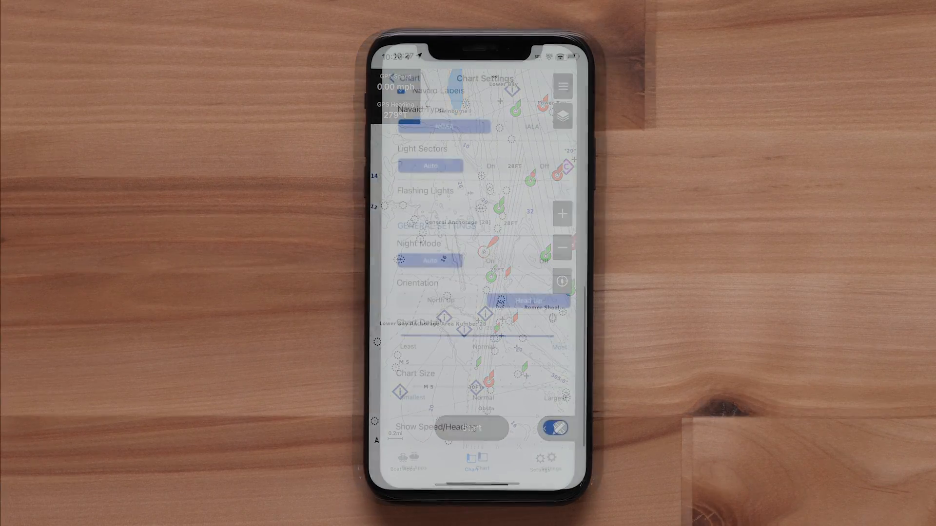